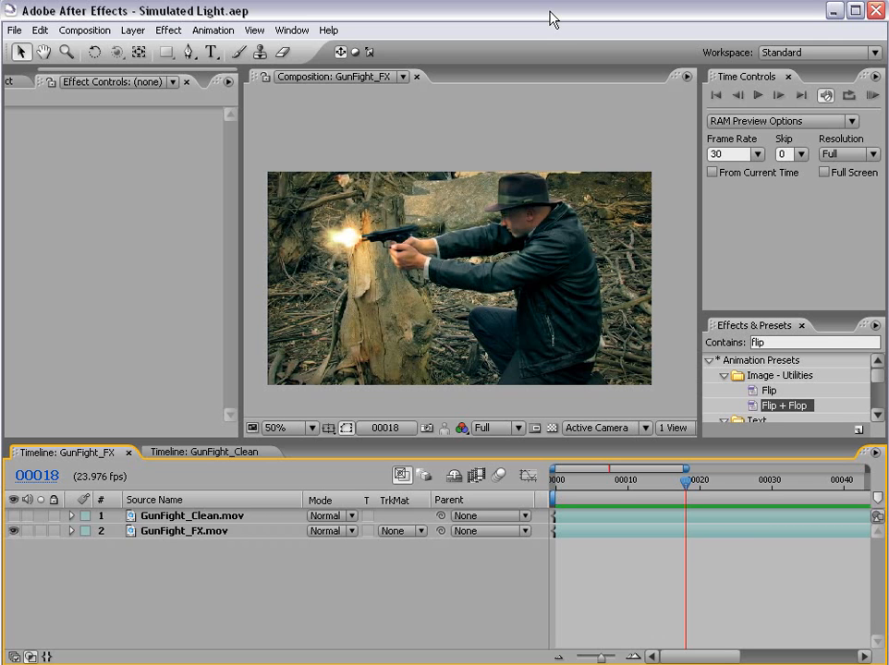
mouse_move(588, 281)
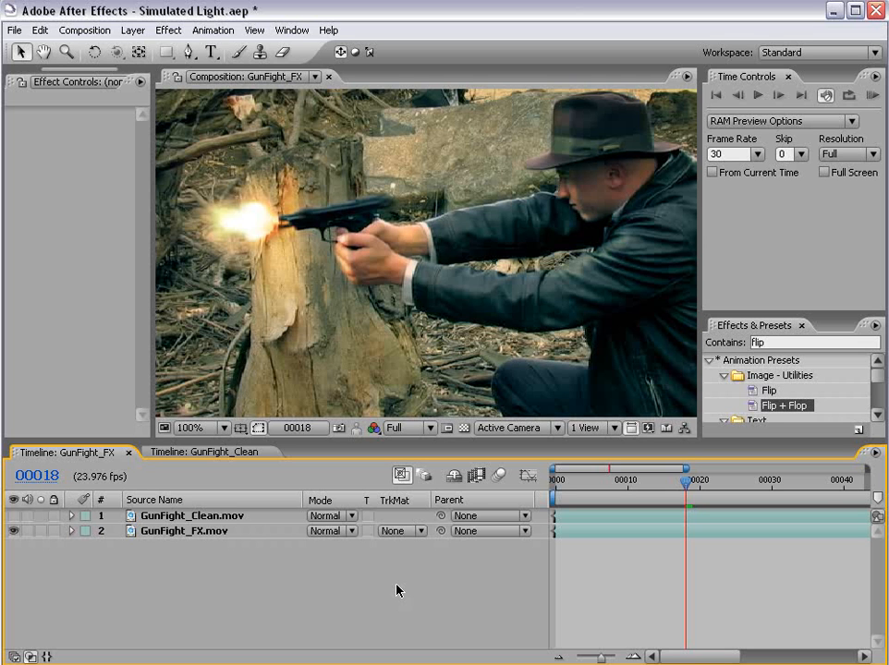
mouse_move(636, 614)
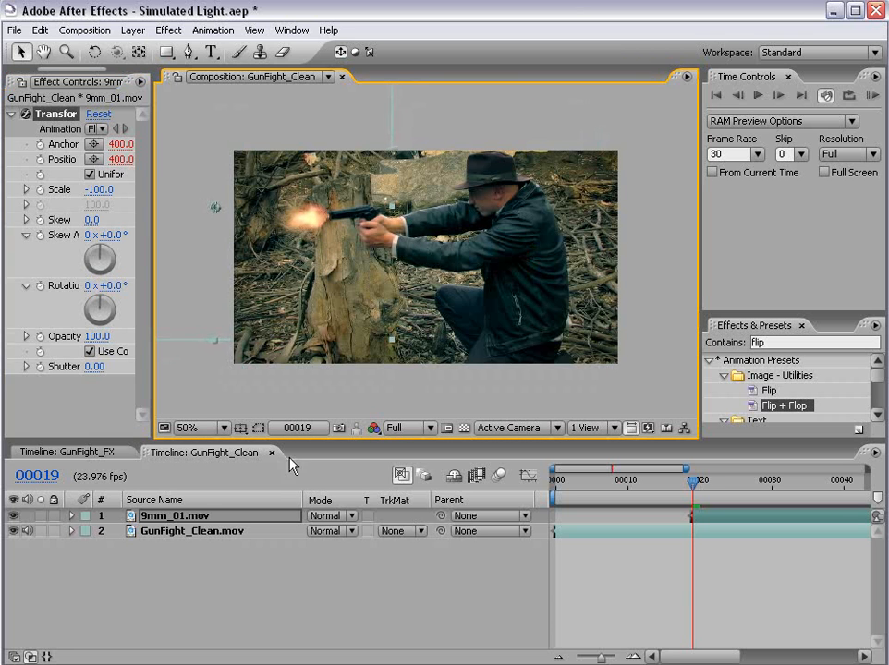
- Set the 9mm_01.mov muzzle-flash layer's blending mode to Add
left_click(329, 516)
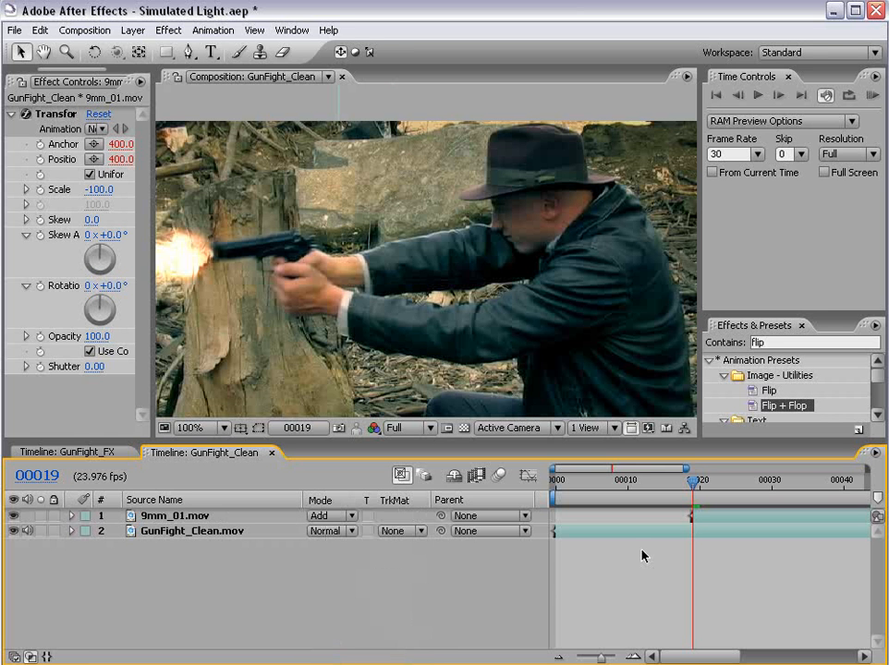
mouse_move(573, 555)
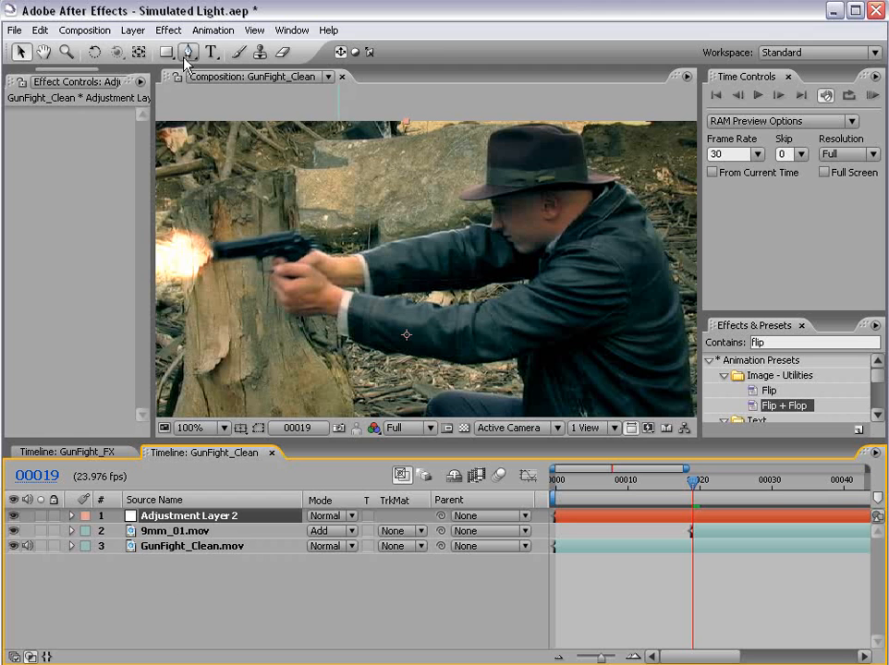
- With the Pen tool, start a mask path along the crown of the actor's hat
left_click(188, 51)
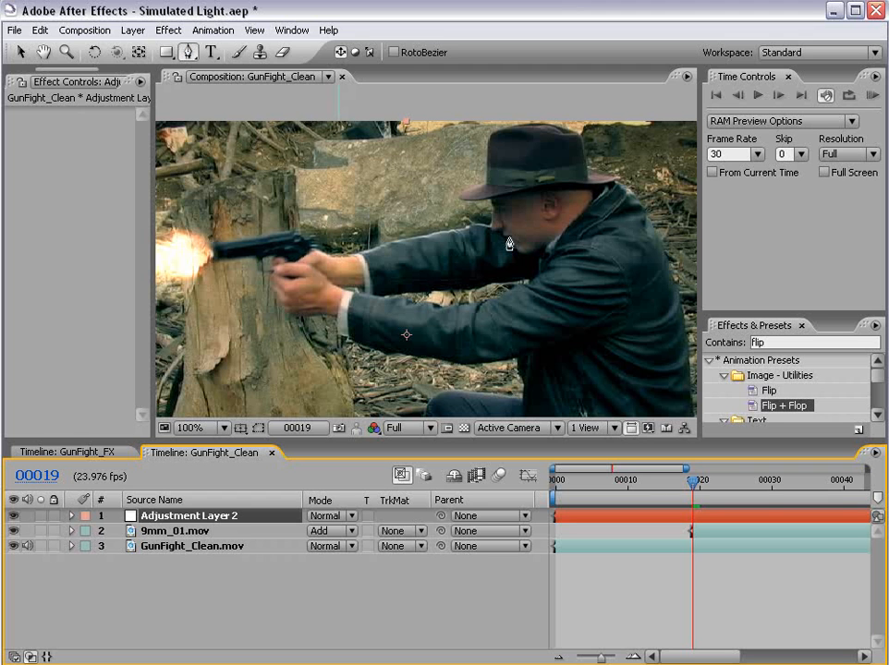
mouse_move(499, 155)
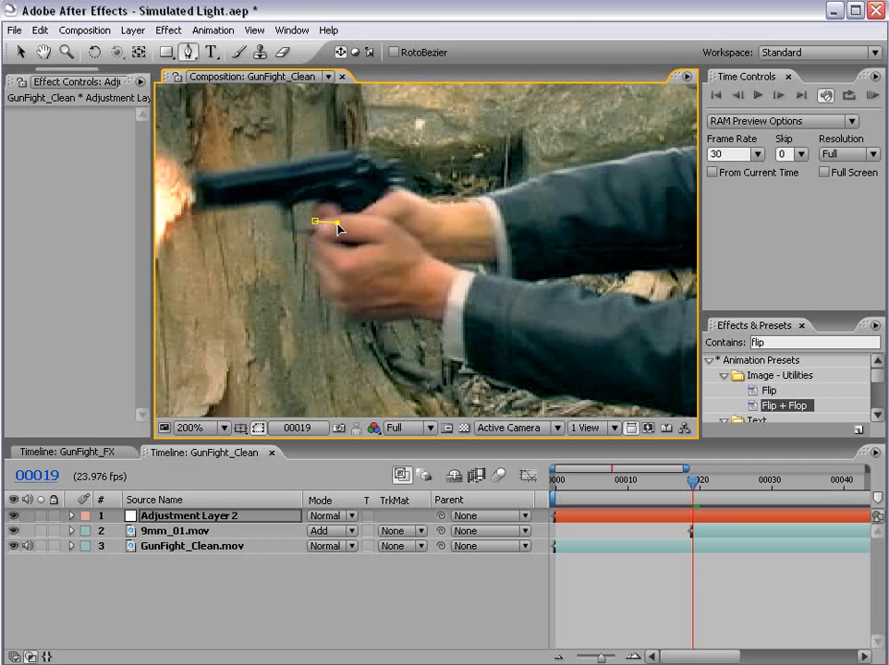
left_click_drag(314, 222, 336, 294)
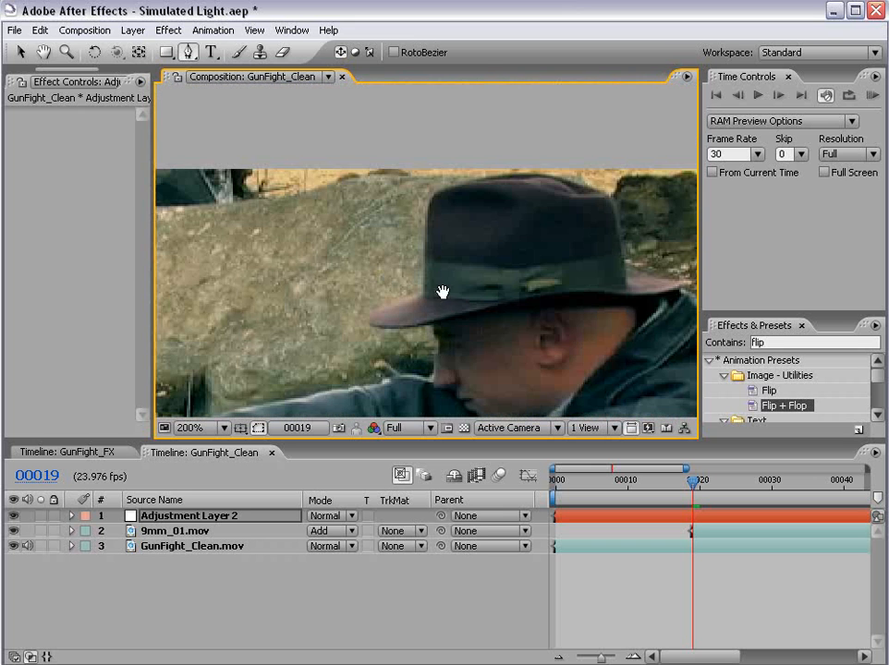
left_click_drag(456, 296, 457, 218)
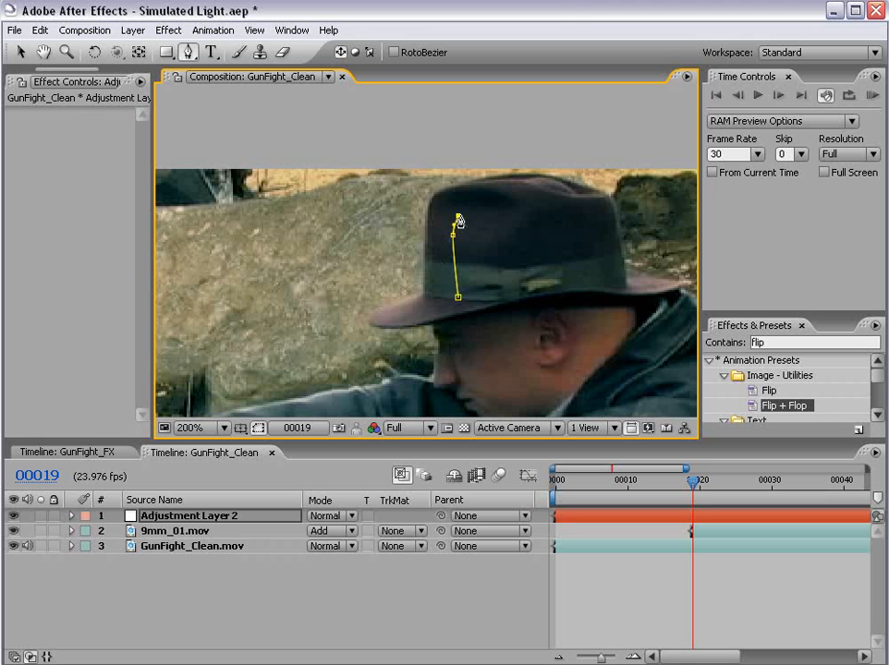
left_click_drag(458, 222, 453, 189)
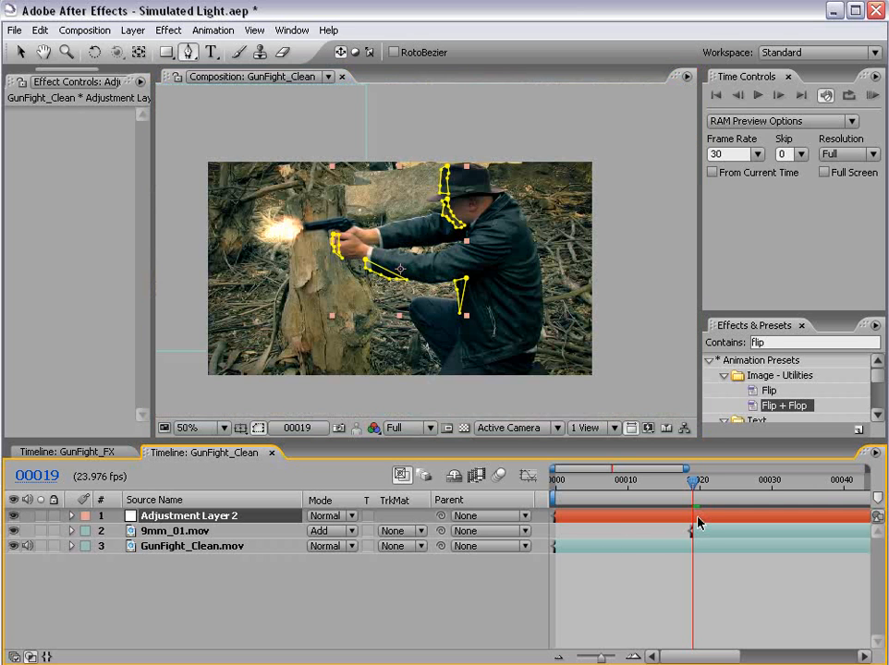
- Apply a Levels effect to Adjustment Layer 2 and hide the mask outlines
left_click(189, 427)
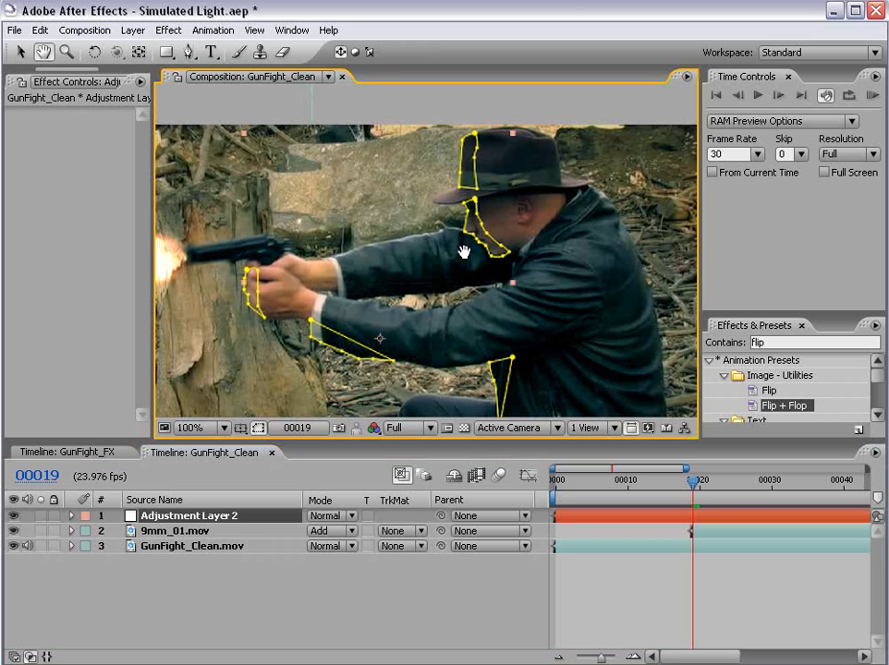
mouse_move(266, 229)
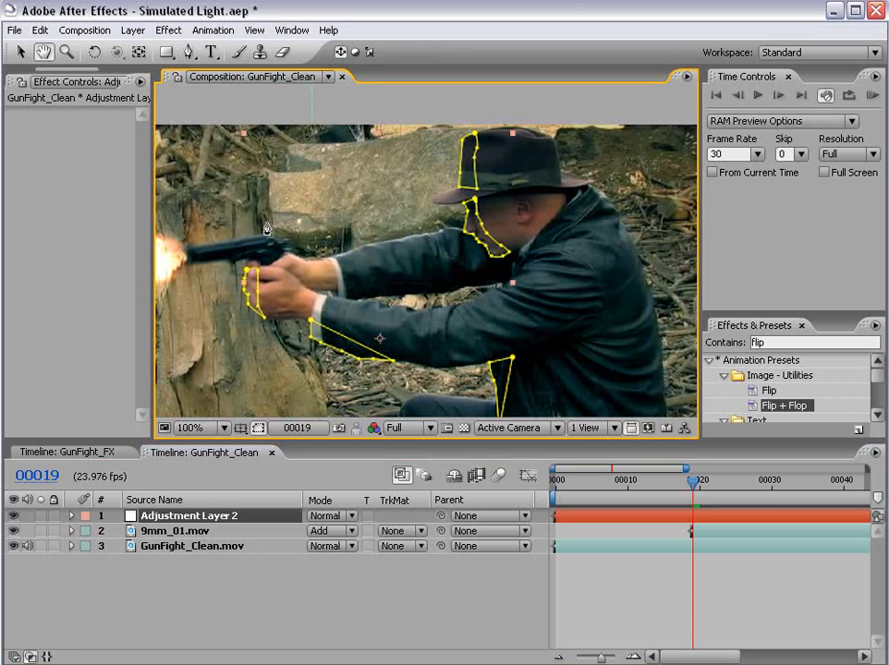
left_click(169, 29)
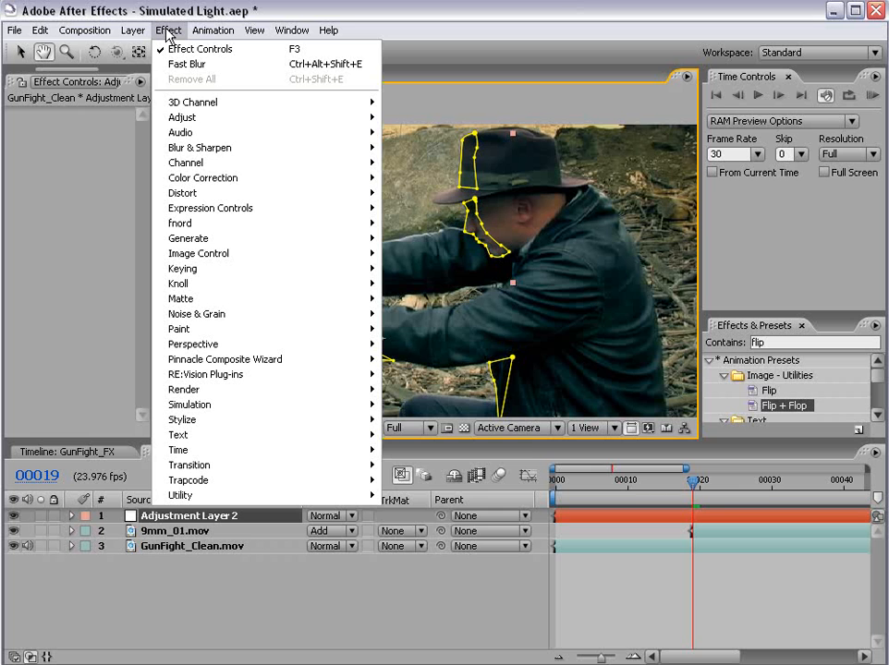
mouse_move(203, 177)
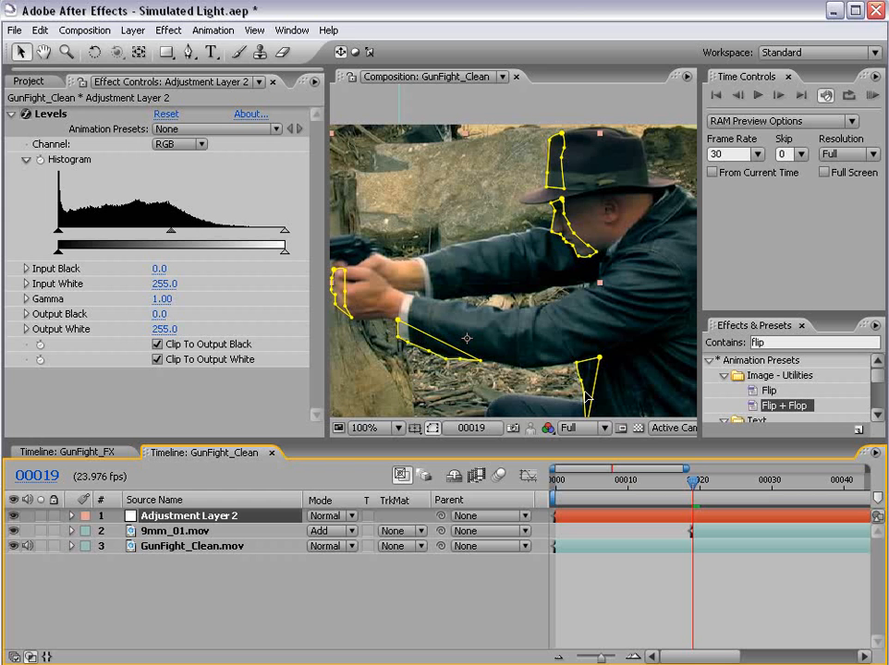
mouse_move(410, 409)
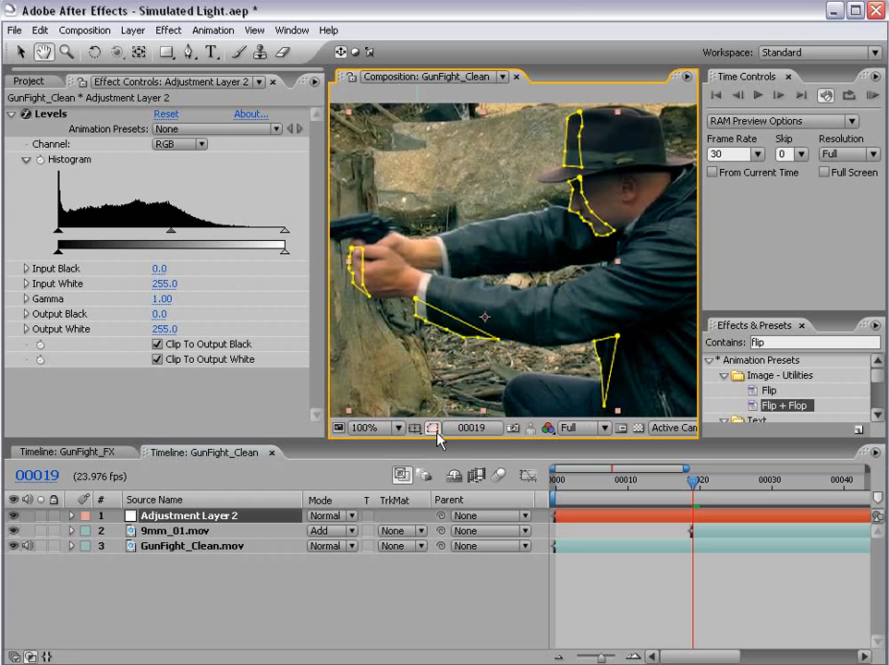
left_click(432, 429)
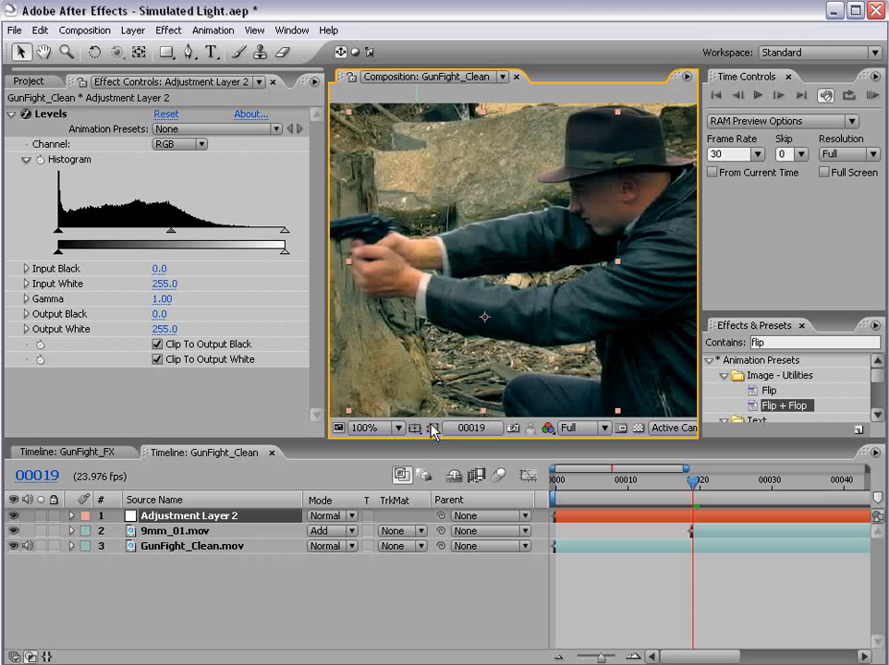
- Brighten the lit edges by pulling Levels Input White down to 141
left_click_drag(285, 247, 273, 236)
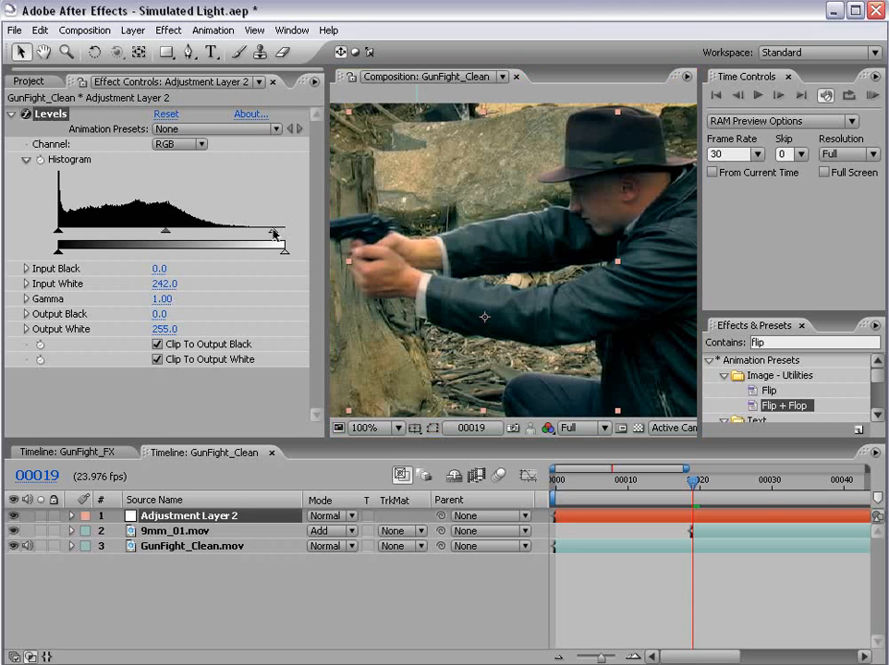
left_click_drag(274, 233, 185, 232)
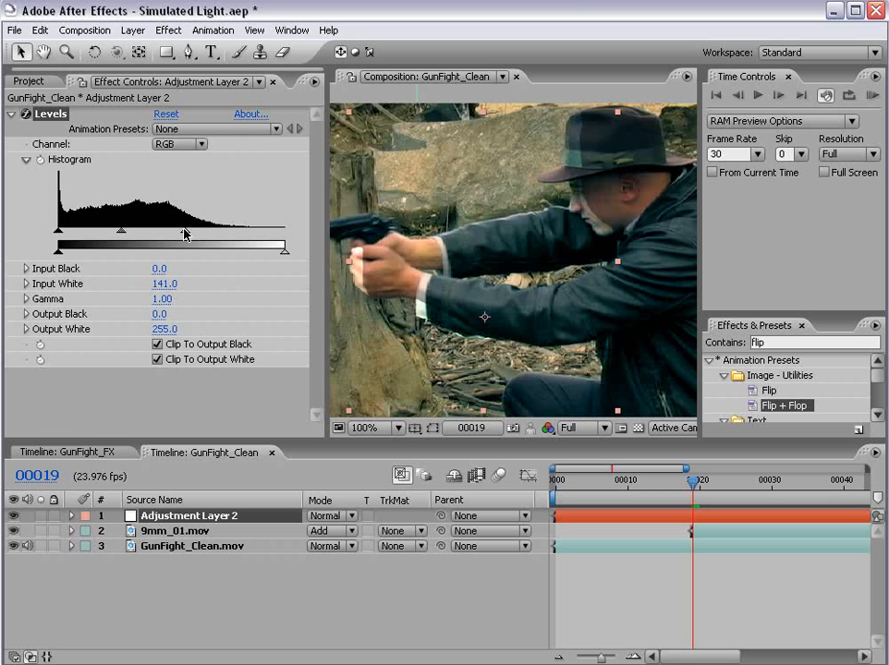
left_click_drag(185, 231, 262, 231)
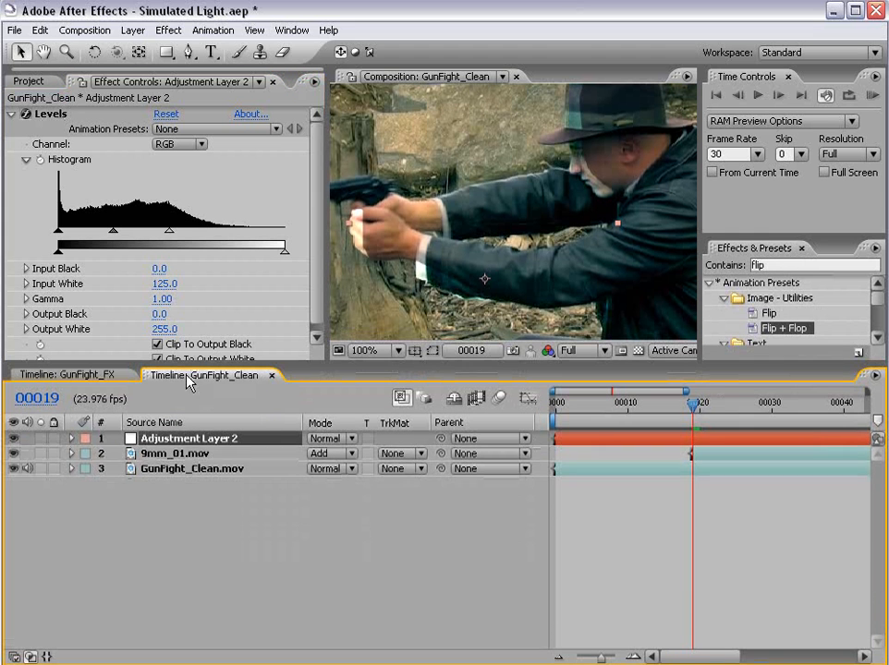
- Feather the masks by 3 px and nudge Levels Input White brighter
left_click(71, 438)
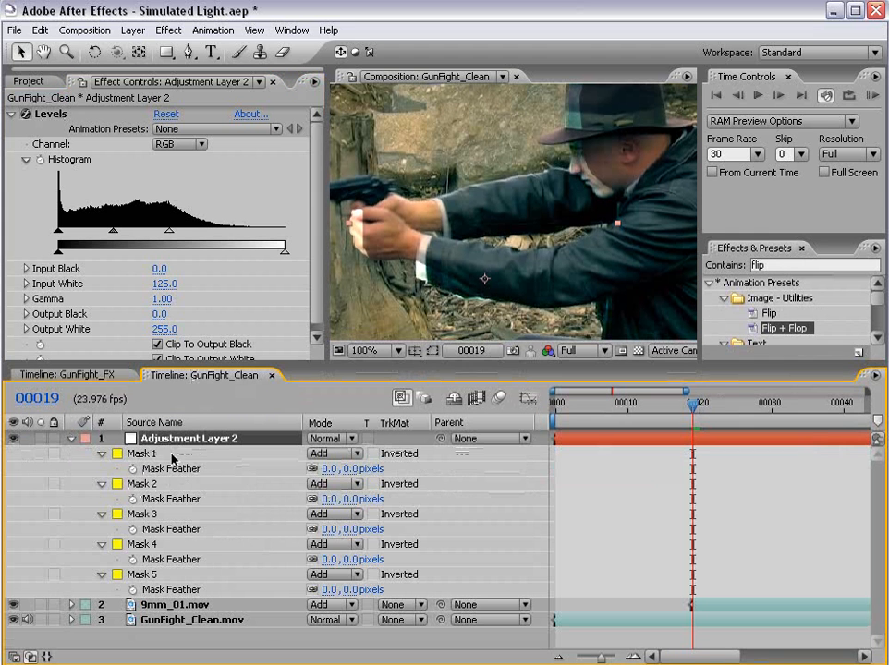
double_click(189, 438)
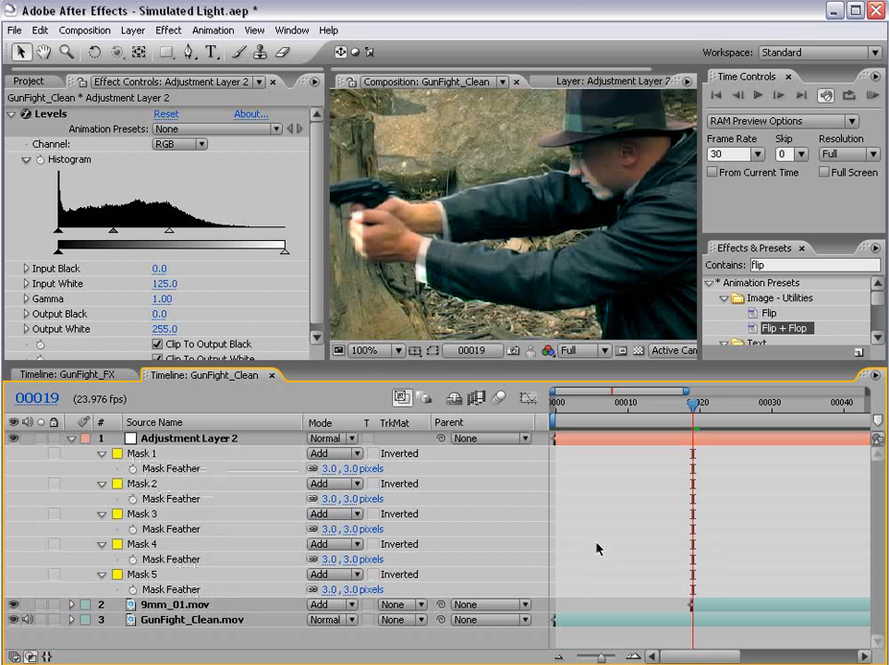
mouse_move(508, 236)
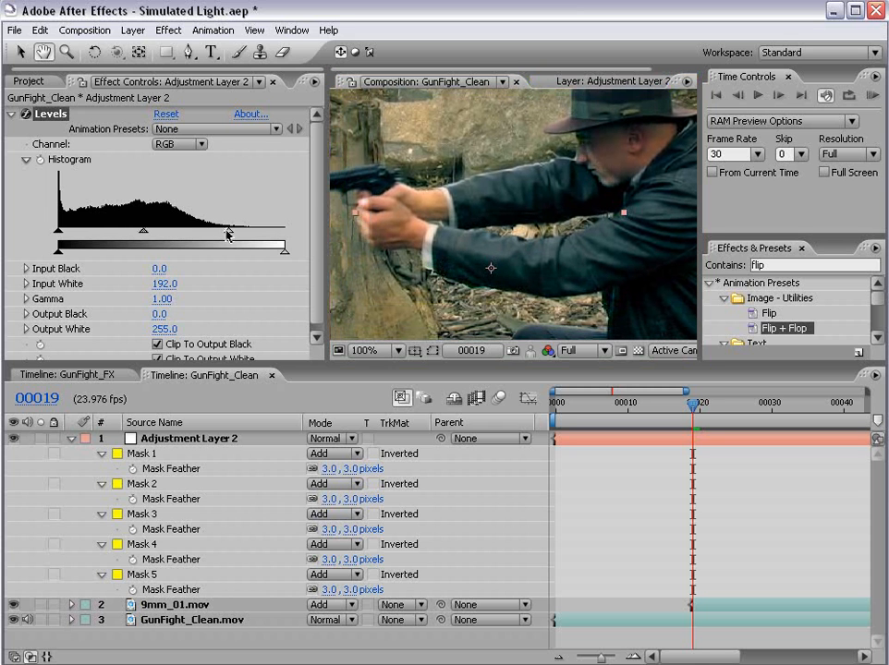
left_click_drag(227, 233, 214, 233)
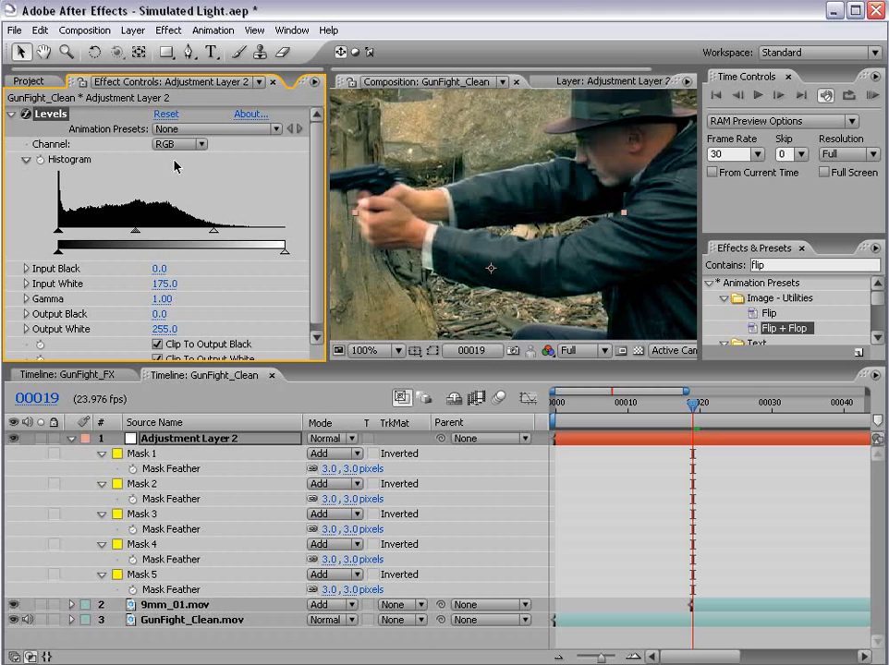
- Warm the rim light by lowering blue gamma and raising red gamma in Levels
left_click(181, 144)
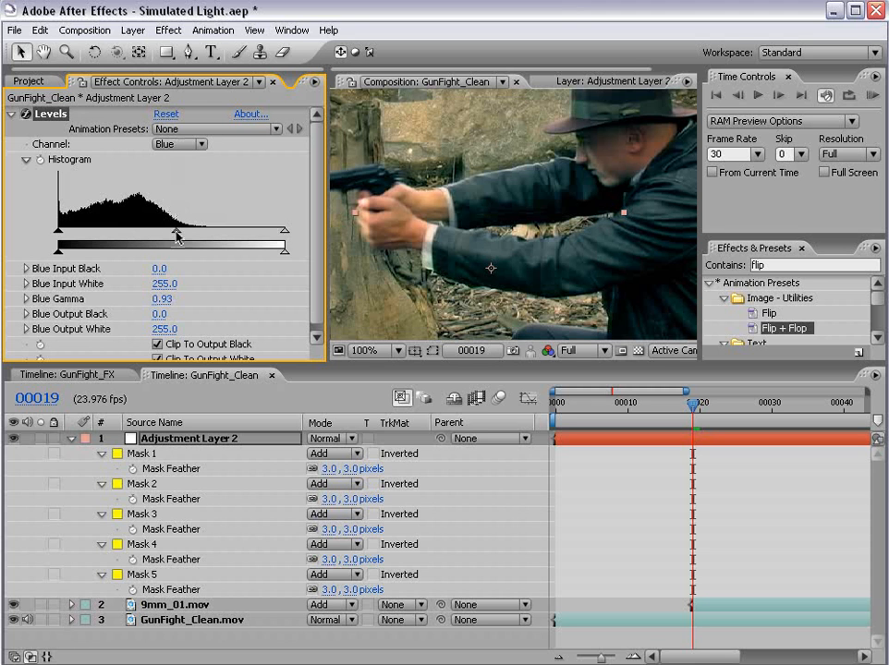
left_click_drag(175, 233, 185, 232)
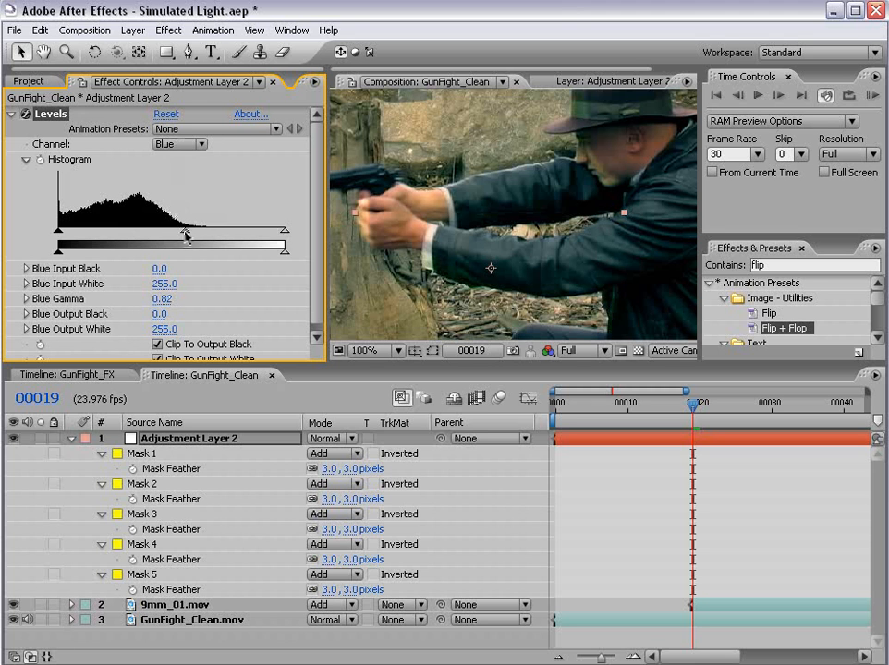
left_click_drag(185, 233, 177, 233)
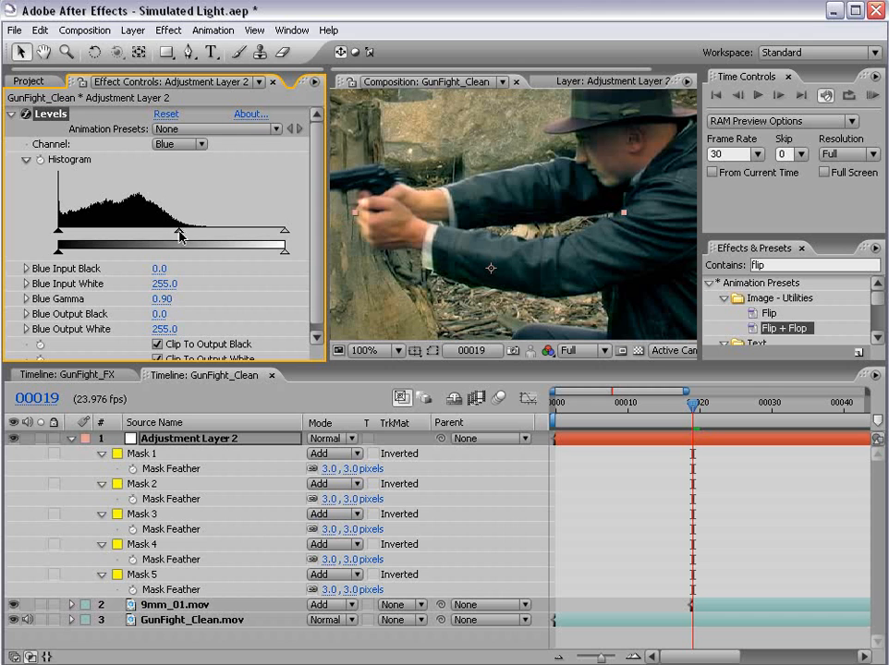
left_click(179, 144)
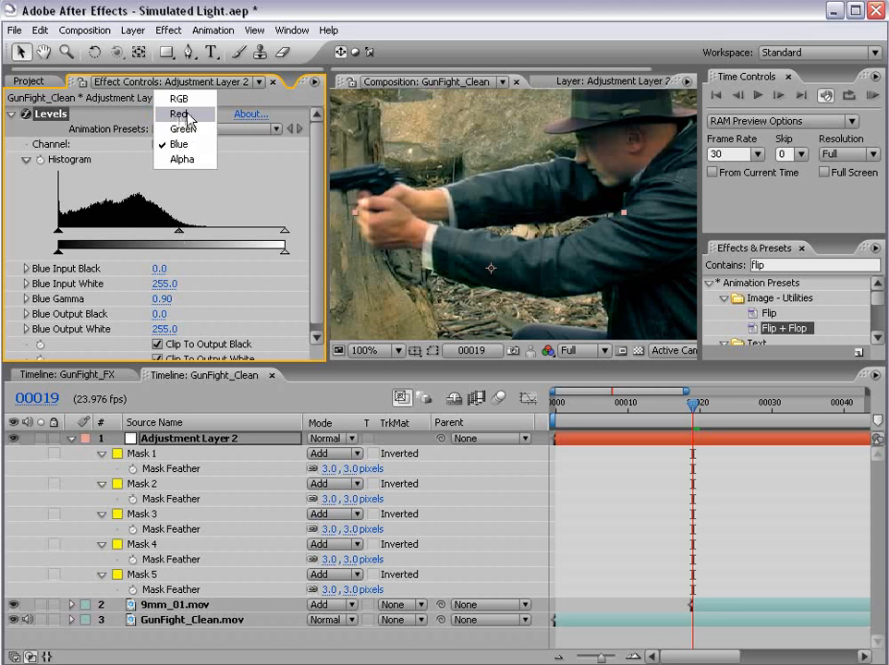
left_click(180, 100)
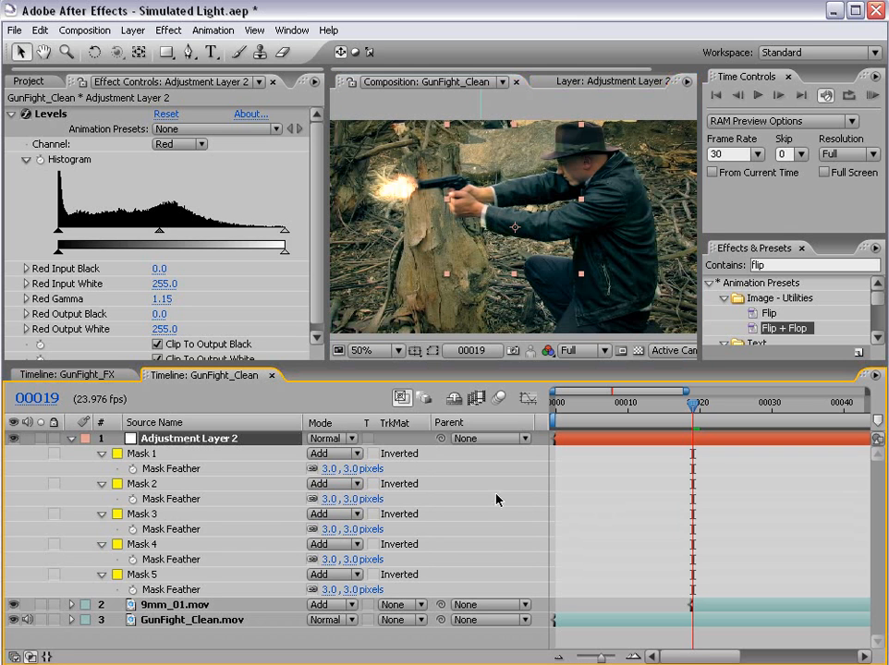
mouse_move(432, 350)
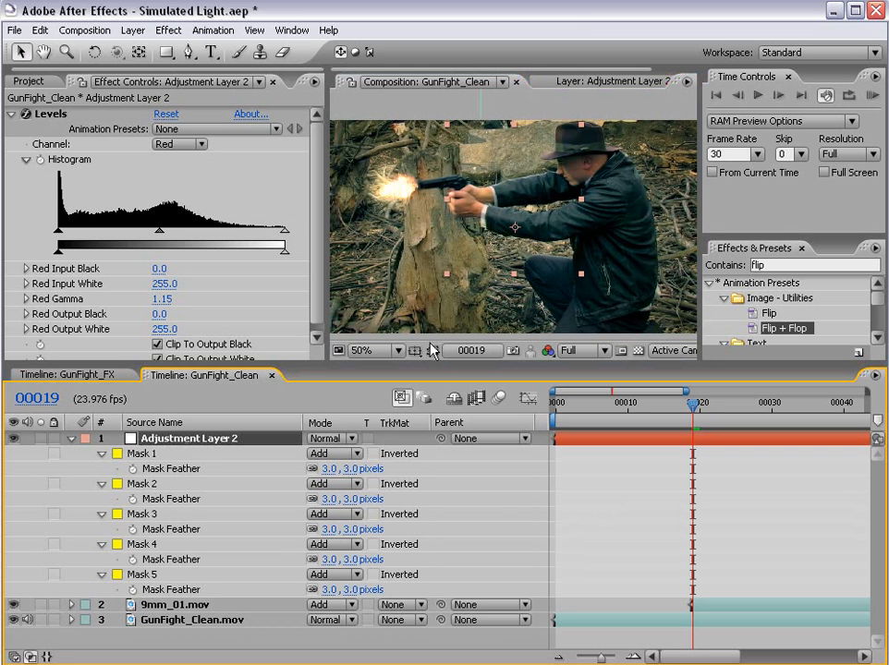
- Widen Mask 4's feather to 10 px for a softer edge
left_click(142, 513)
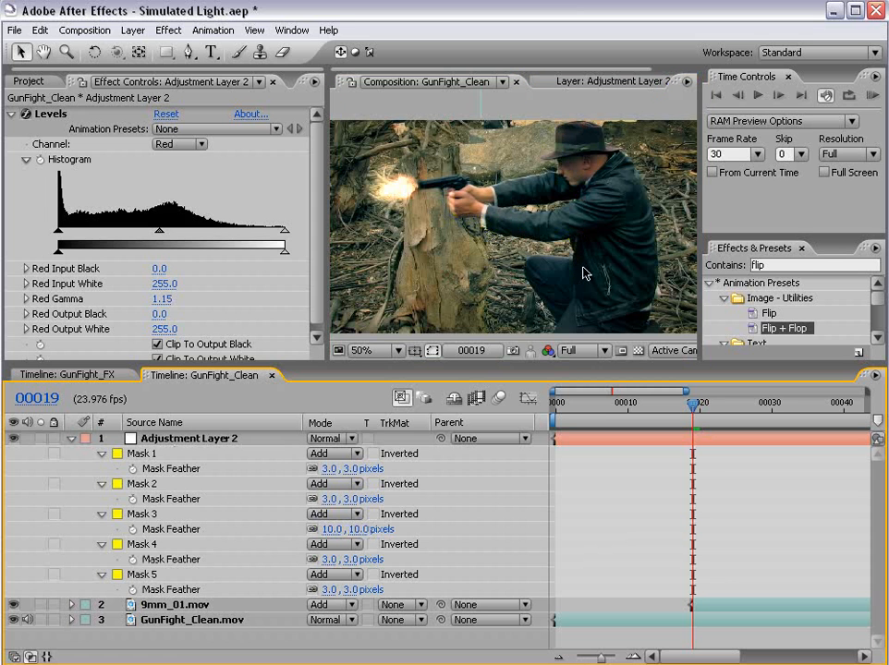
left_click(370, 351)
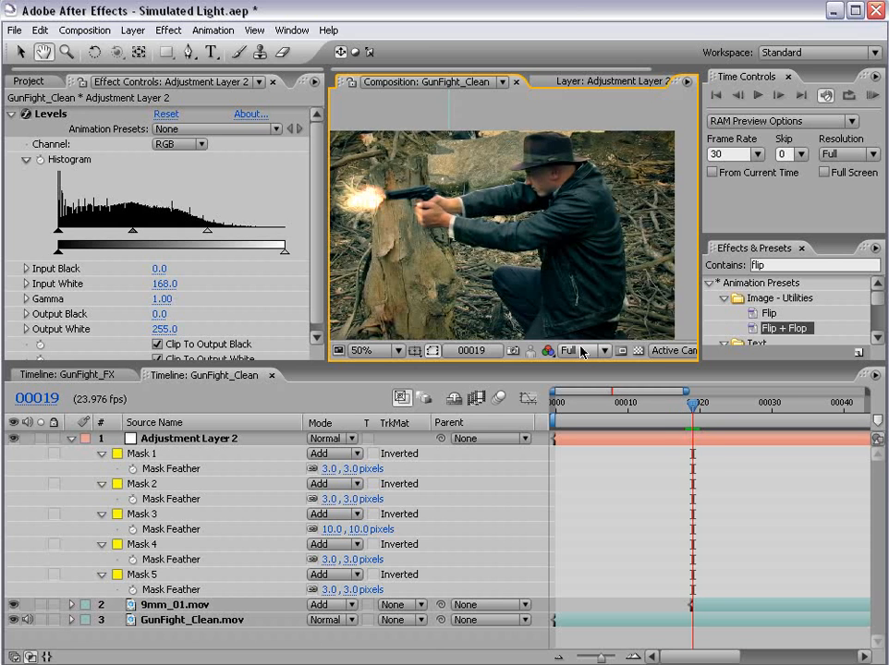
- Select Adjustment Layer 2 to trim it to the single muzzle-flash frame
left_click(189, 438)
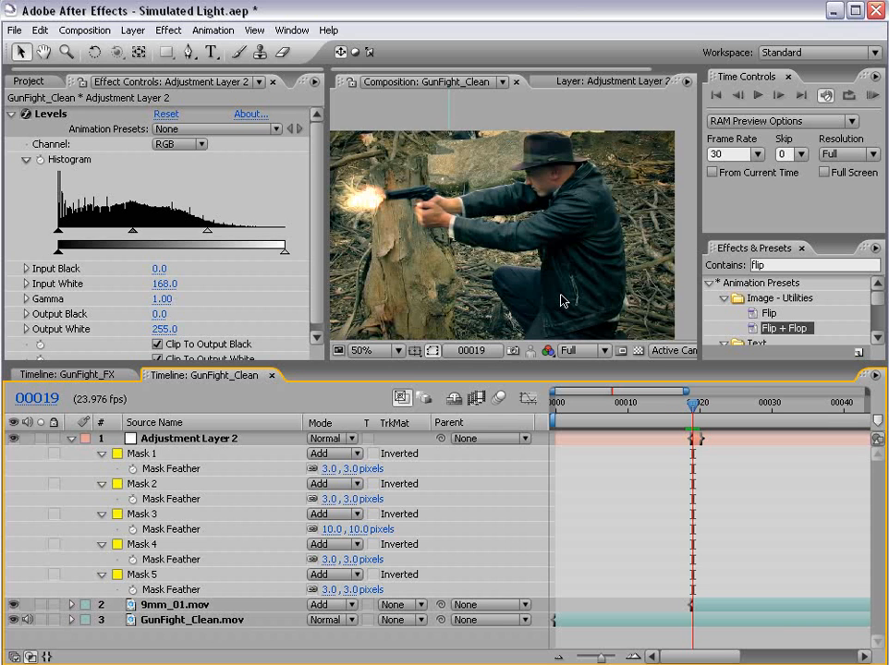
mouse_move(525, 284)
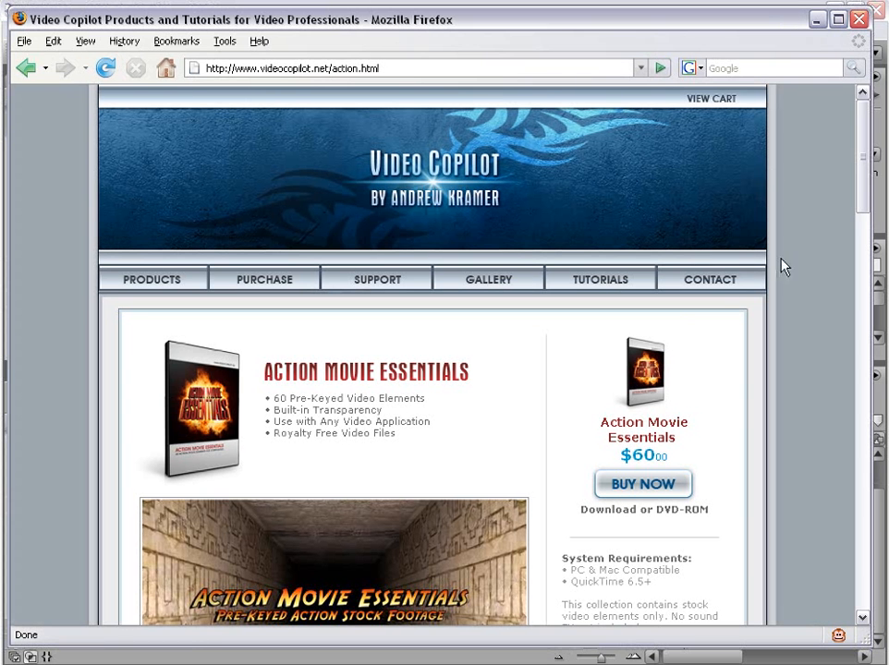
scroll("down", 3)
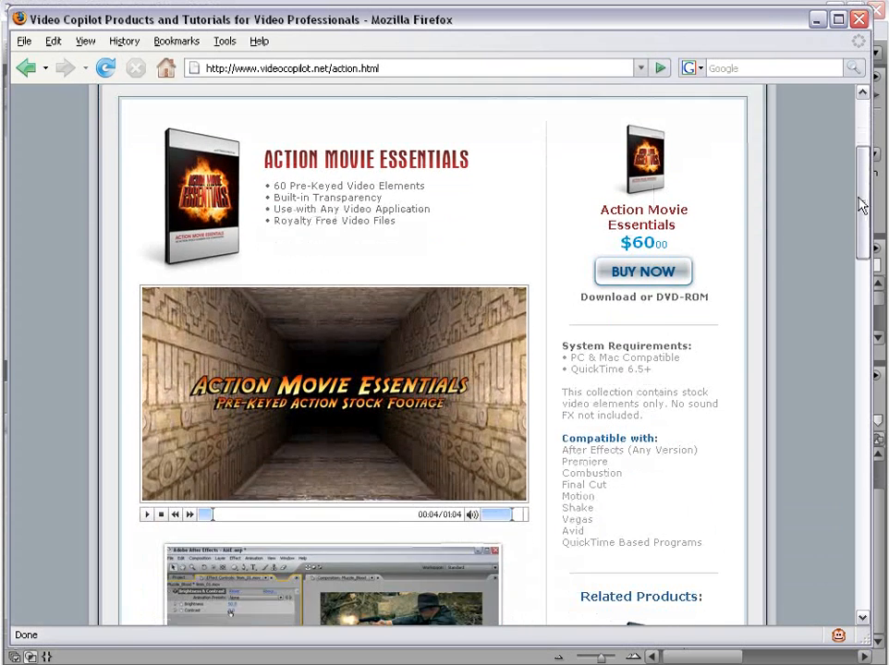
scroll("down", 3)
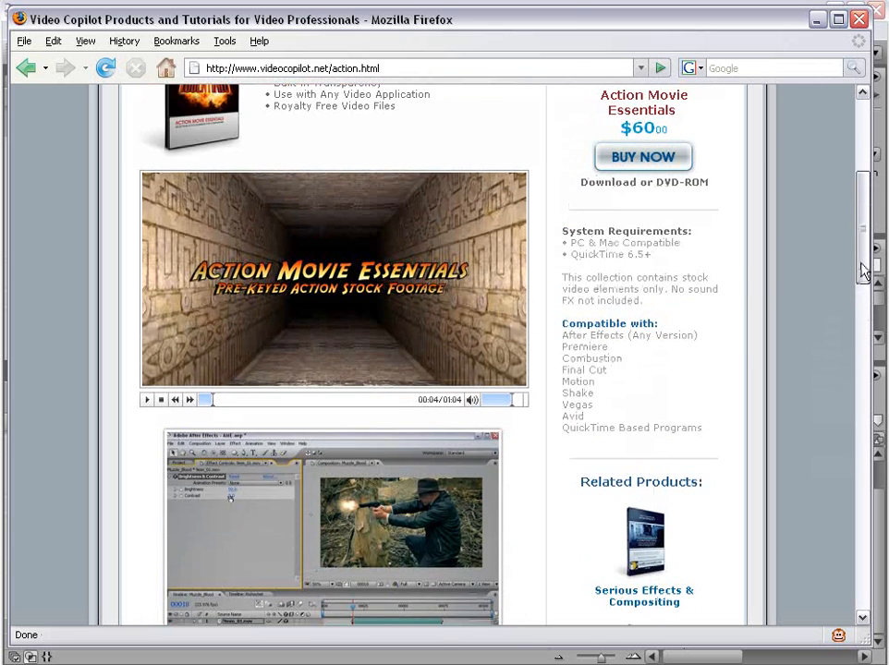
scroll("up", 3)
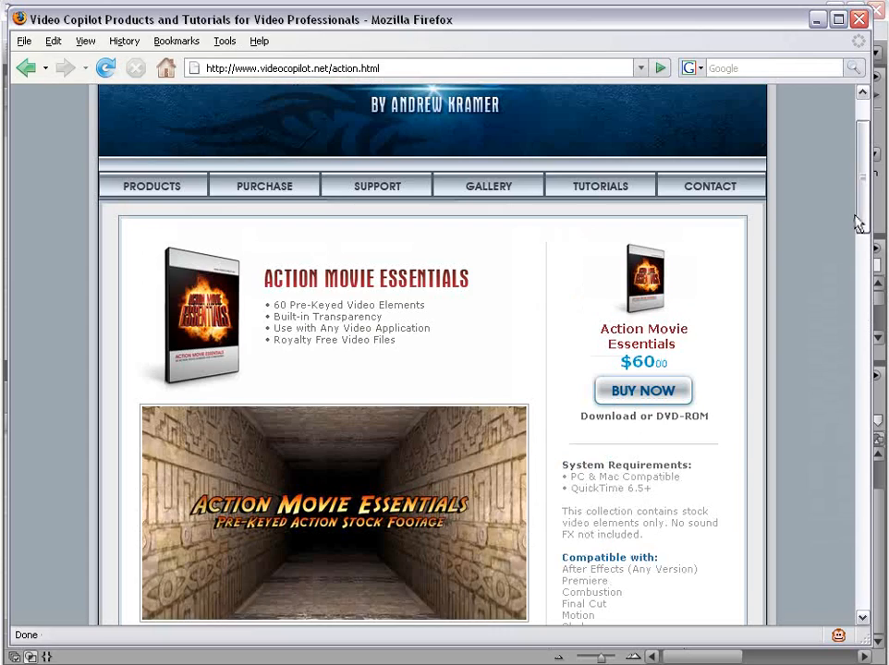